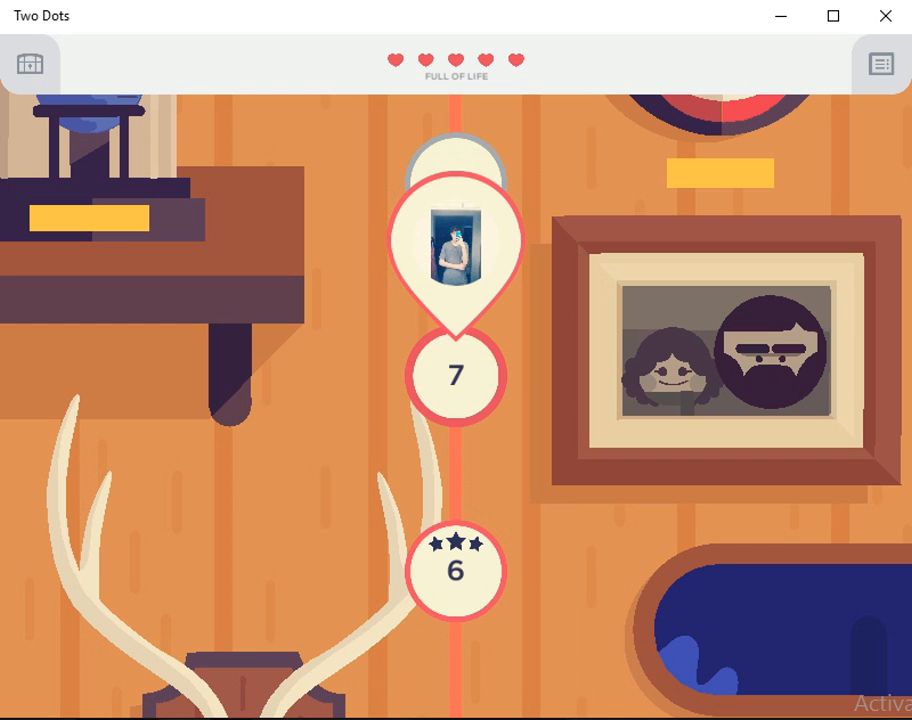
Open level 7 from the map to show its objectives: 50 dots per colour in 30 moves.
left_click(455, 375)
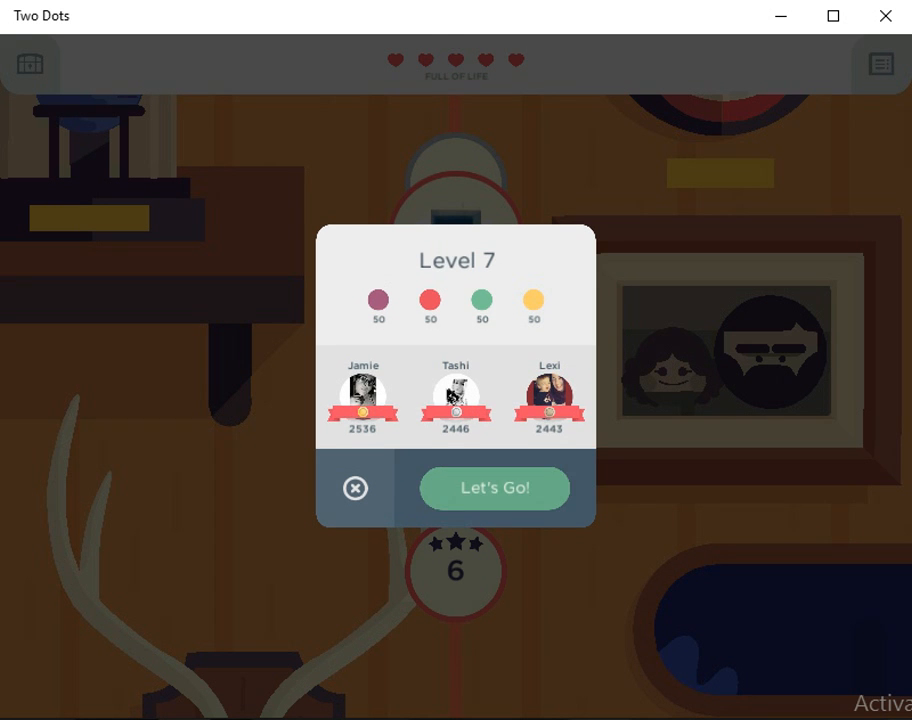
left_click(493, 488)
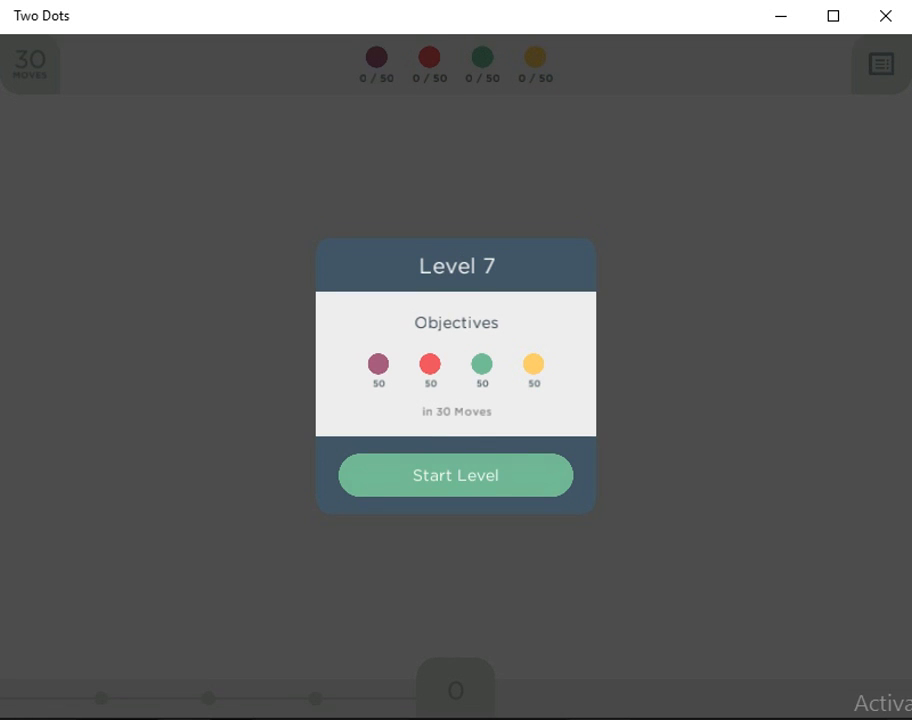
Start level 7 and clear red, green and yellow chains for three stars and 2533 points.
left_click(455, 475)
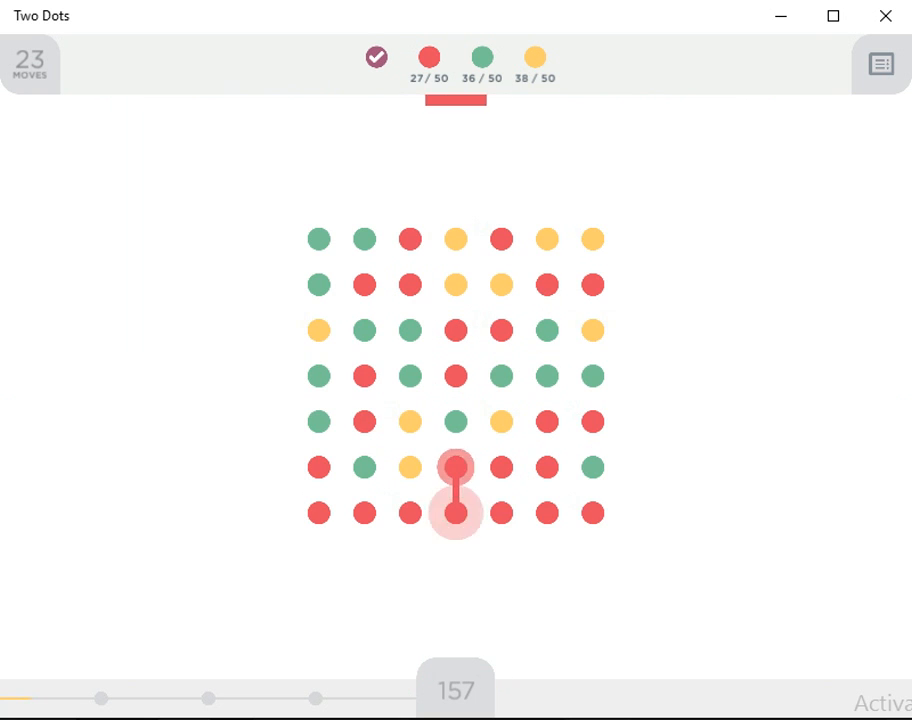
left_click_drag(455, 467, 455, 512)
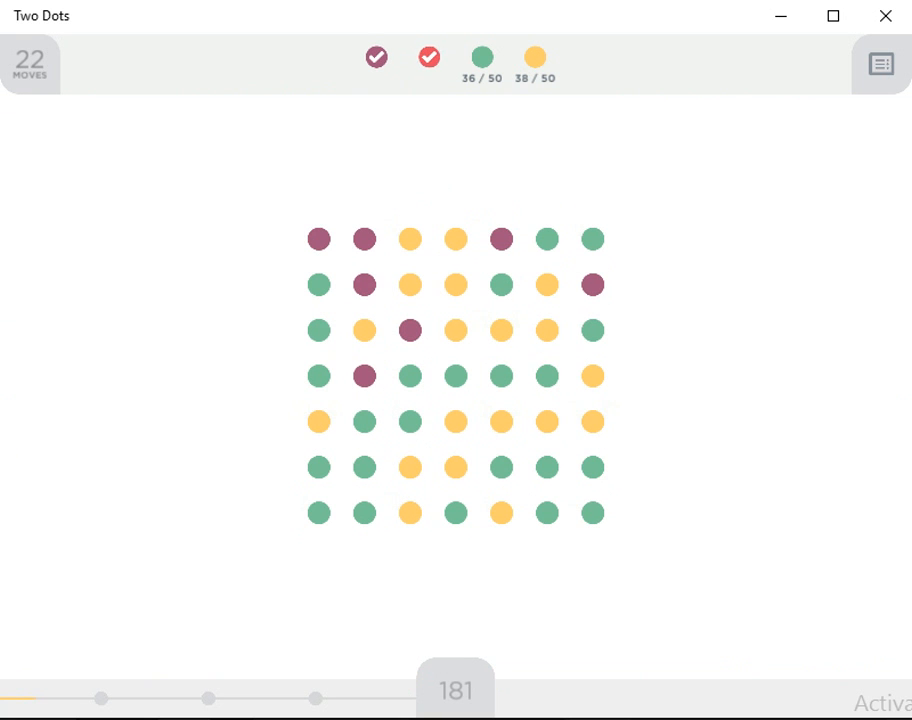
left_click_drag(318, 467, 318, 513)
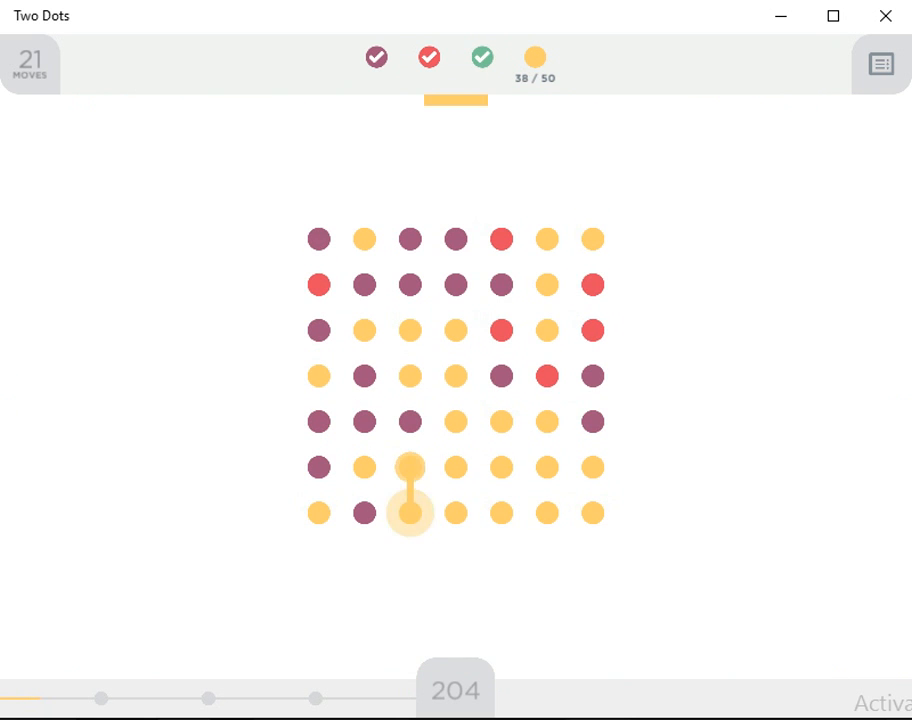
left_click_drag(410, 467, 410, 512)
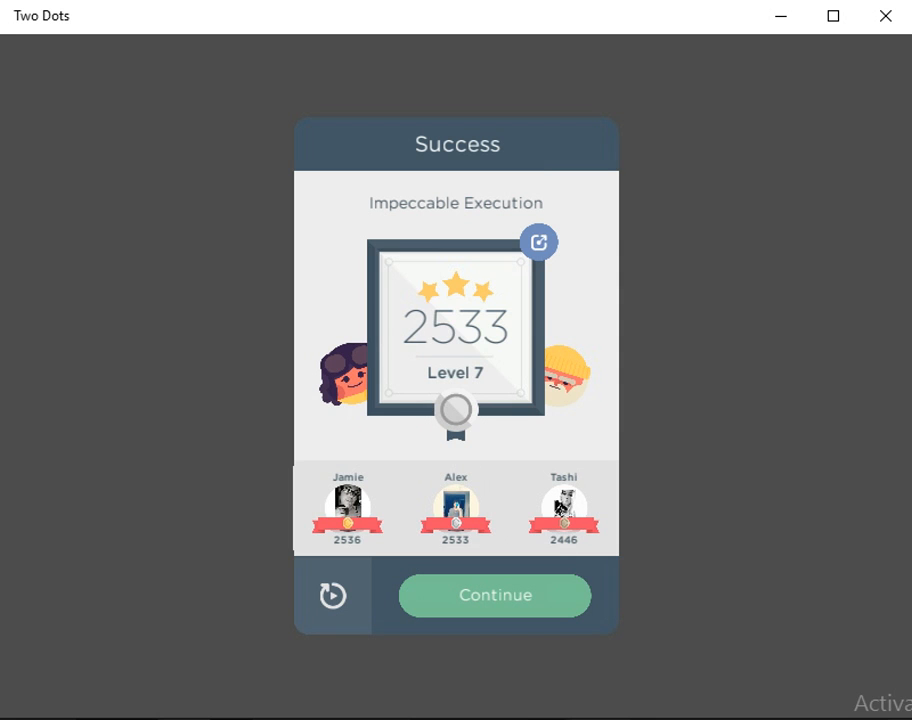
Continue past the level 7 results and start level 8: 15 dots per colour, 23 moves.
left_click(494, 595)
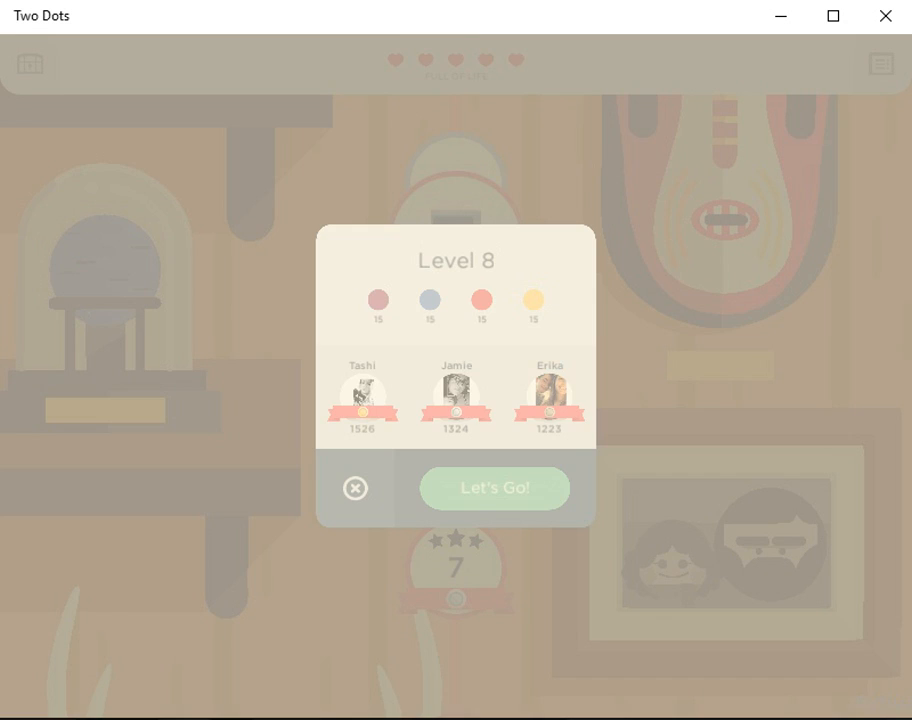
left_click(494, 487)
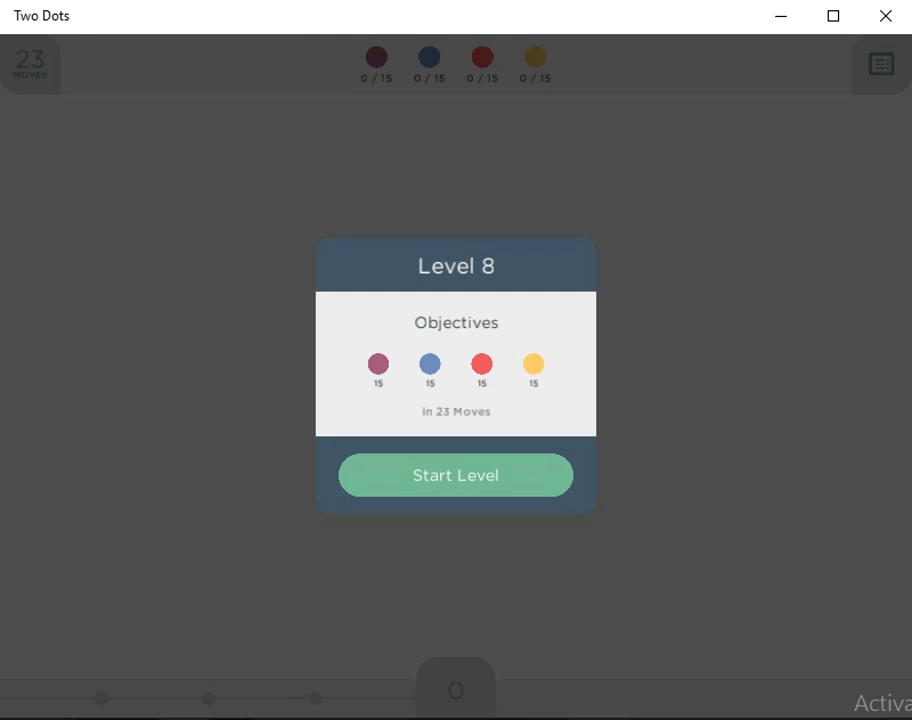
left_click(455, 475)
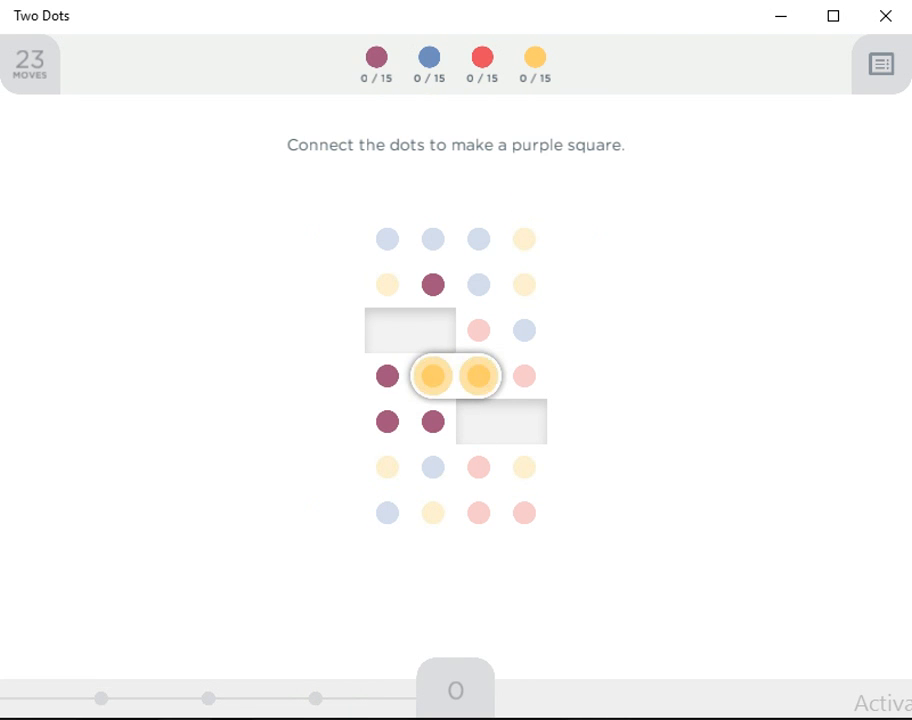
Clear yellow, purple, red and blue chains and squares for 1421 points, then return to the map.
left_click_drag(432, 375, 478, 375)
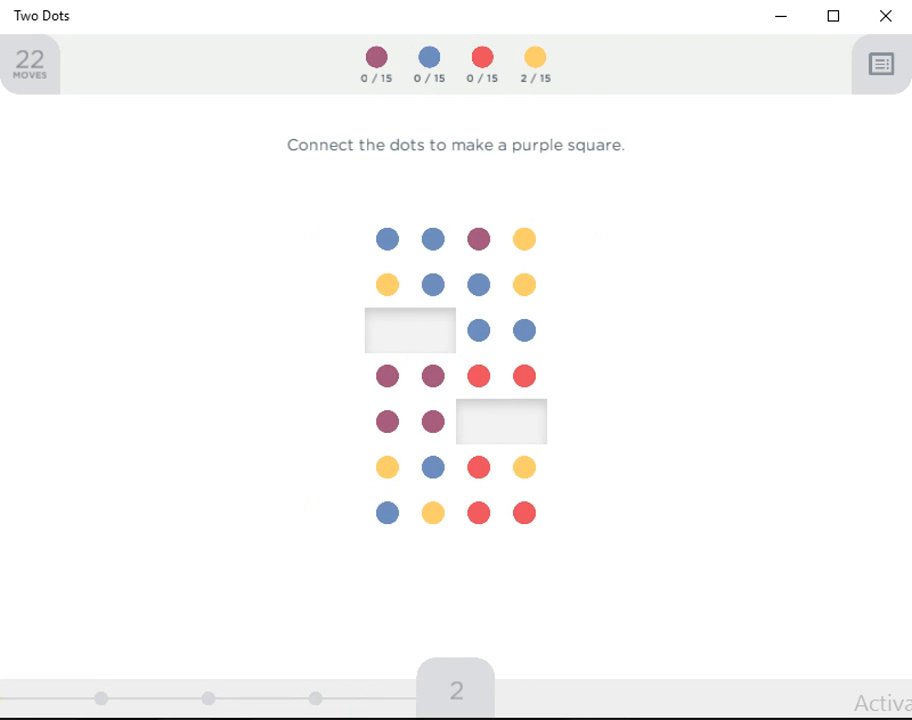
left_click_drag(387, 376, 432, 422)
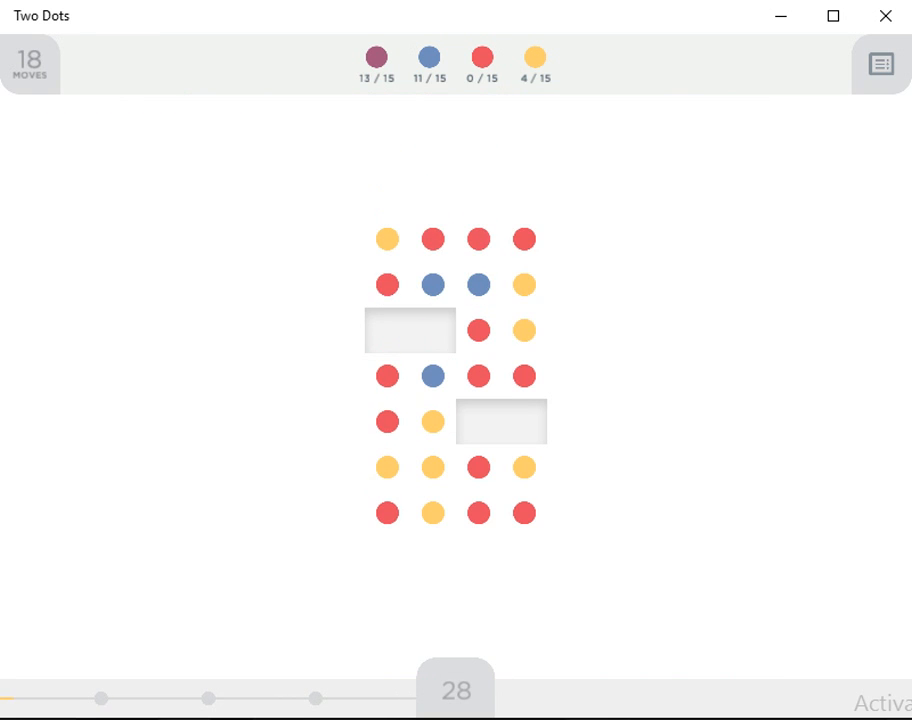
left_click_drag(478, 330, 523, 375)
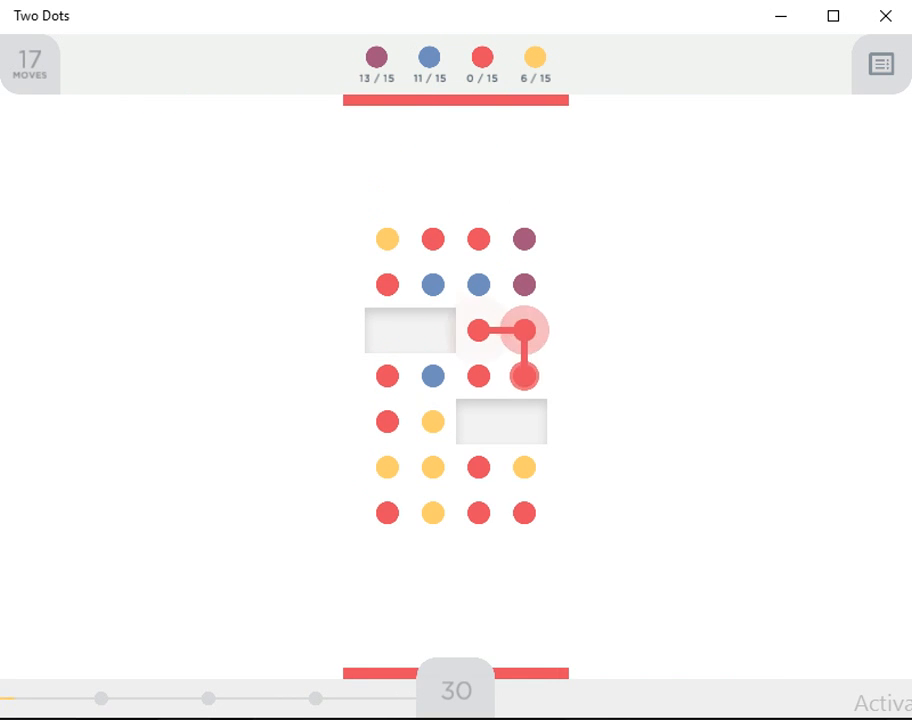
left_click_drag(478, 330, 524, 377)
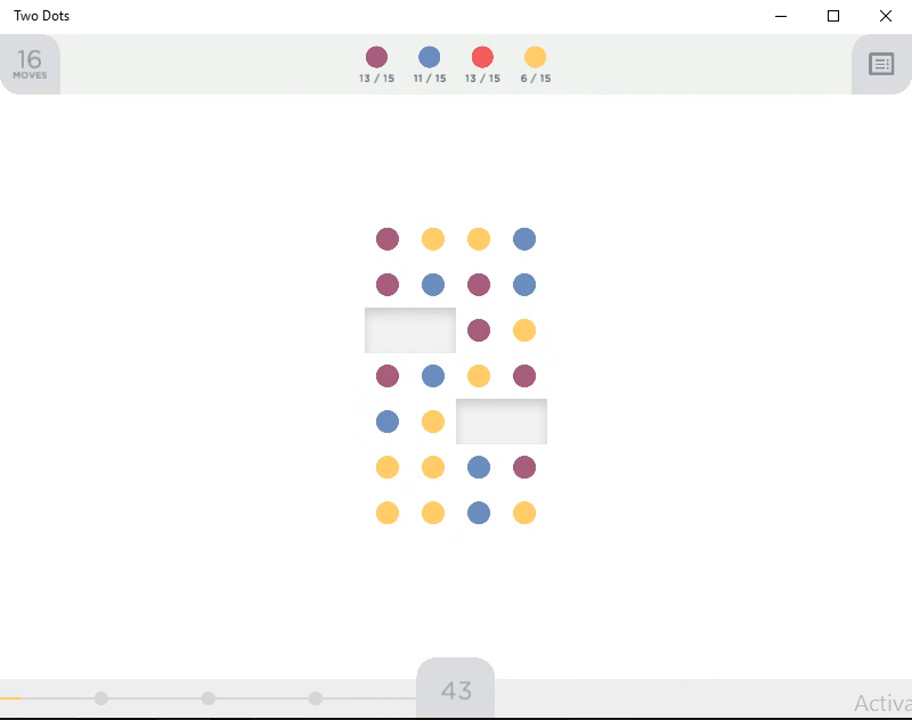
left_click_drag(387, 467, 432, 513)
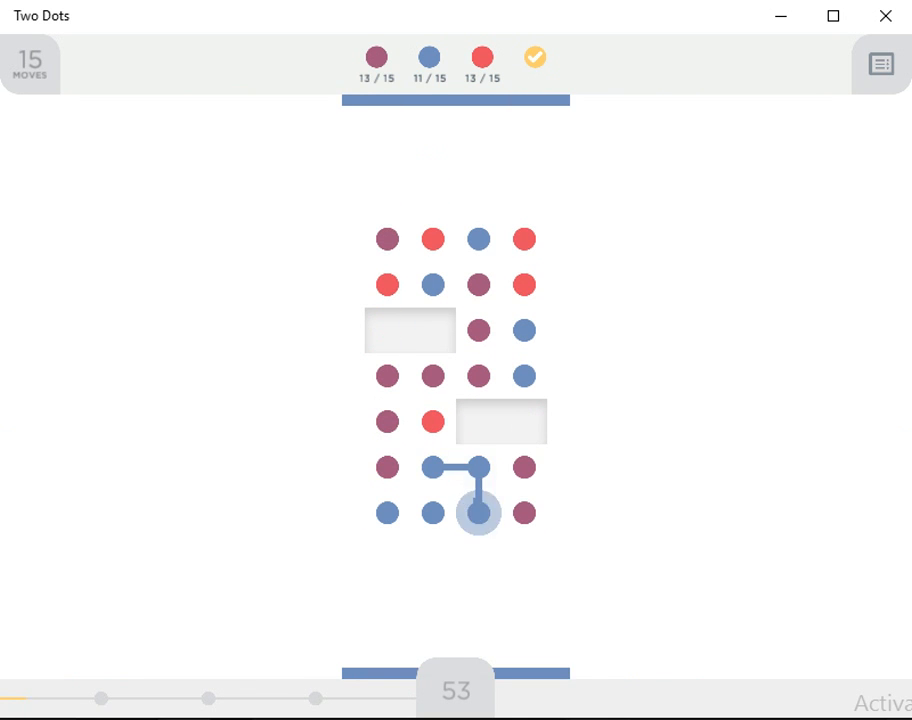
left_click_drag(432, 467, 478, 513)
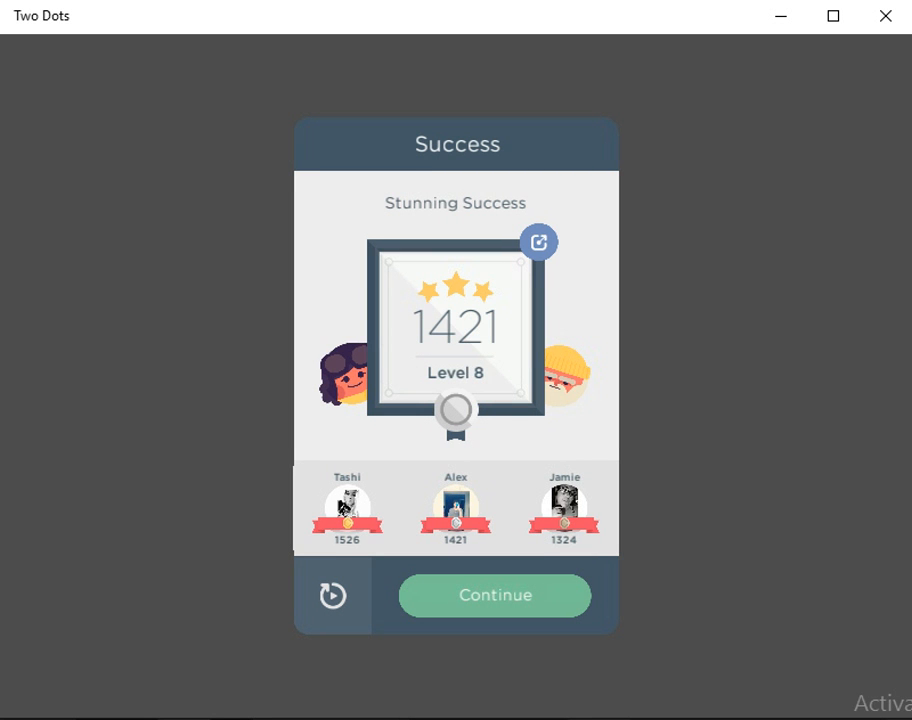
left_click(493, 595)
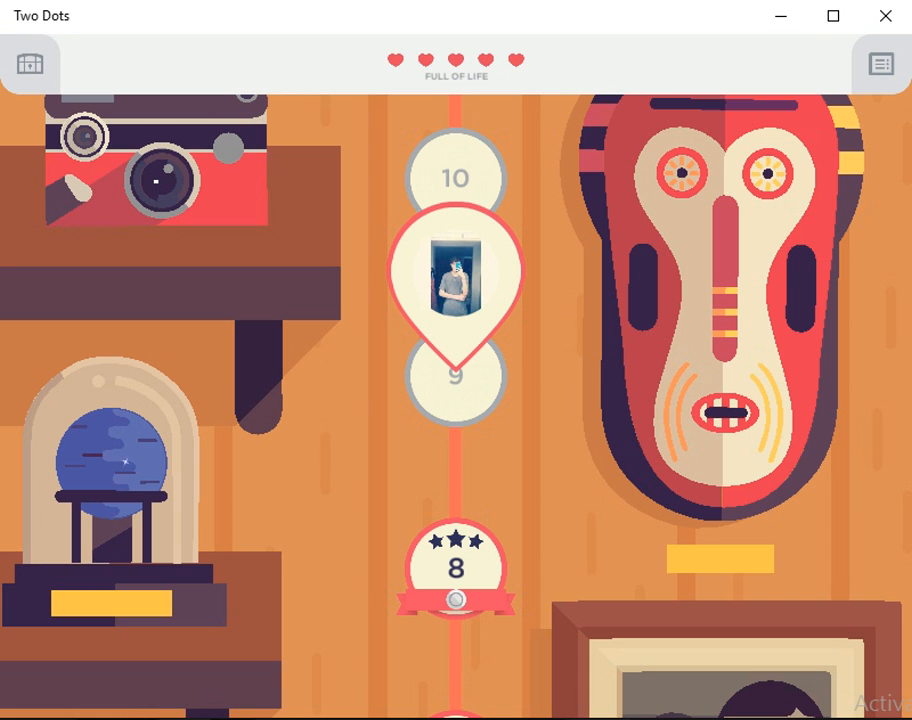
Open level 9 from the map and start its board: 80 blue, 80 red in 33 moves.
left_click(455, 280)
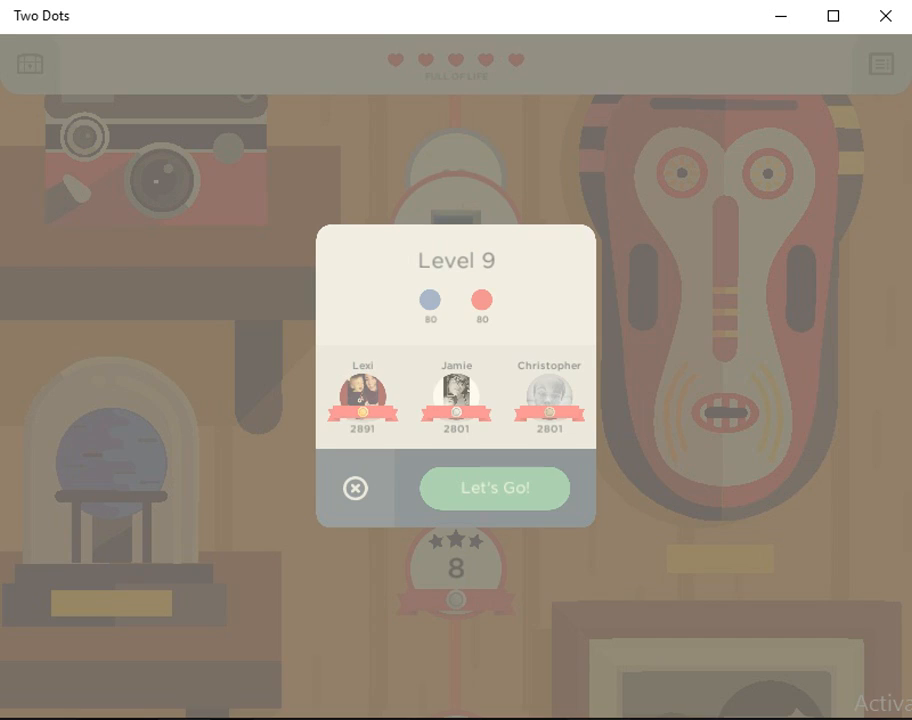
left_click(494, 488)
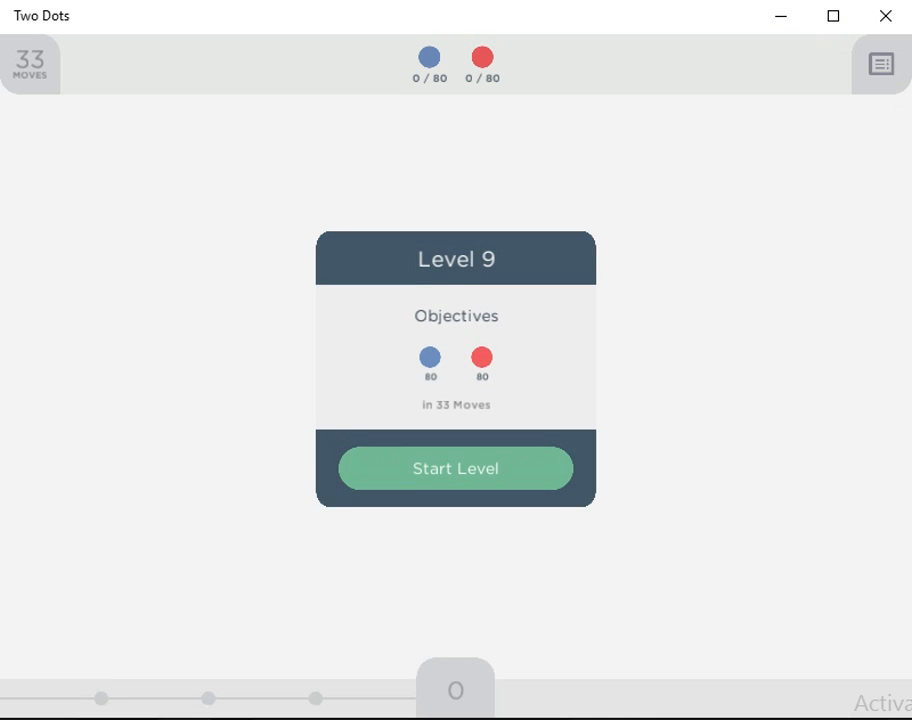
left_click(455, 468)
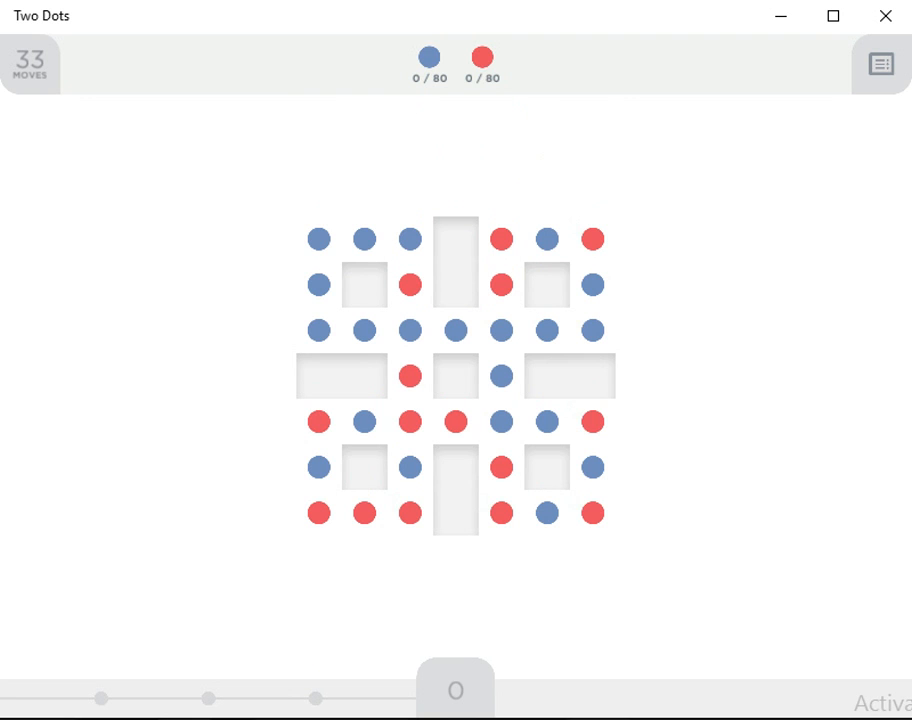
Clear six chains on level 9, reaching 33 blue and 36 red with 18 moves left.
left_click_drag(318, 238, 363, 330)
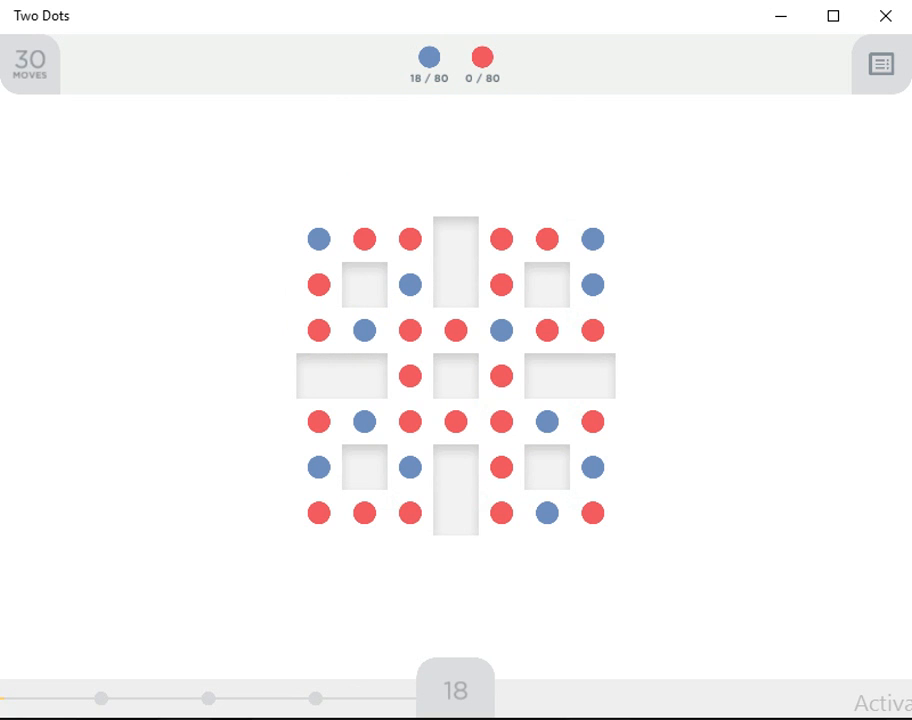
left_click_drag(318, 513, 409, 513)
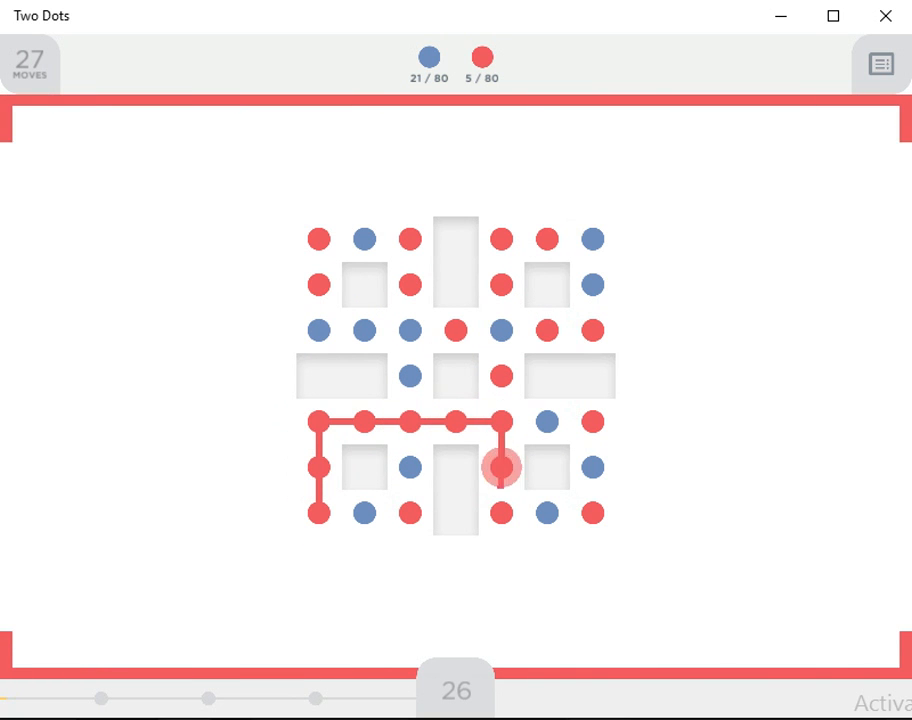
left_click_drag(318, 421, 501, 467)
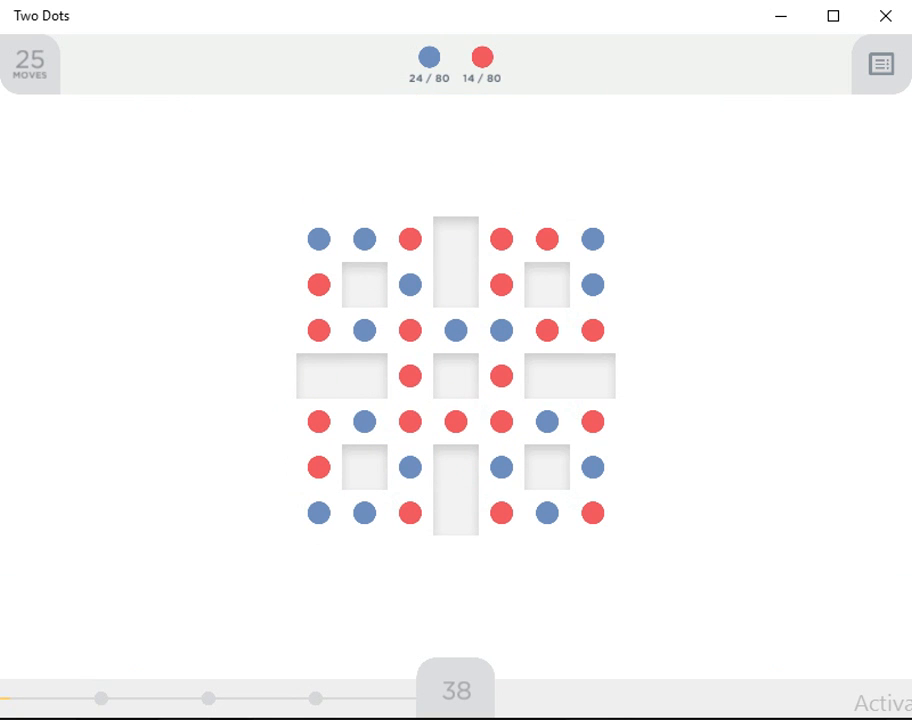
left_click_drag(318, 421, 318, 512)
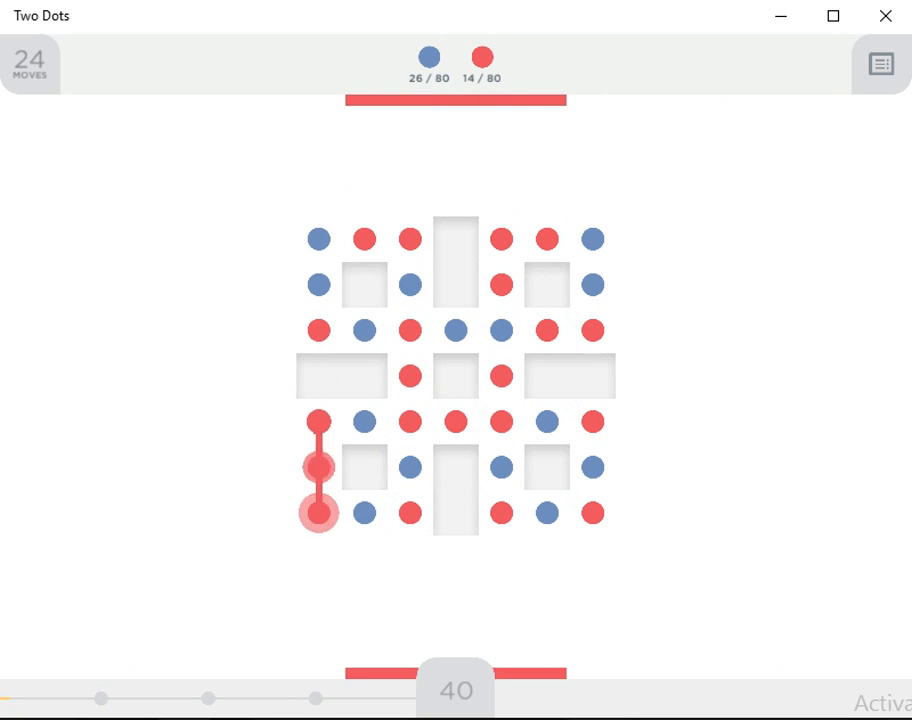
left_click_drag(318, 421, 318, 513)
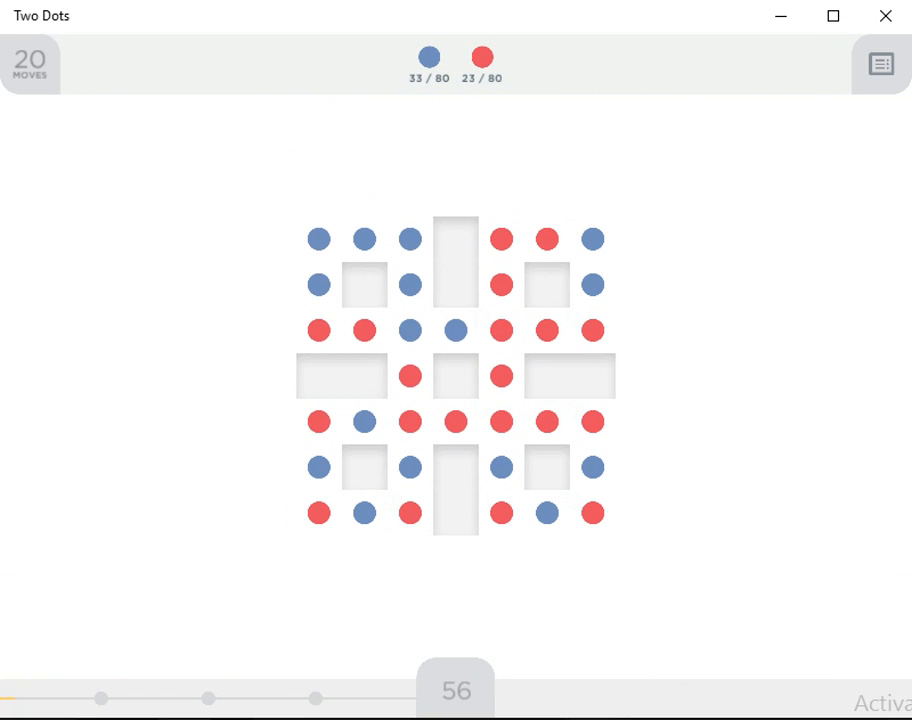
left_click_drag(409, 376, 593, 421)
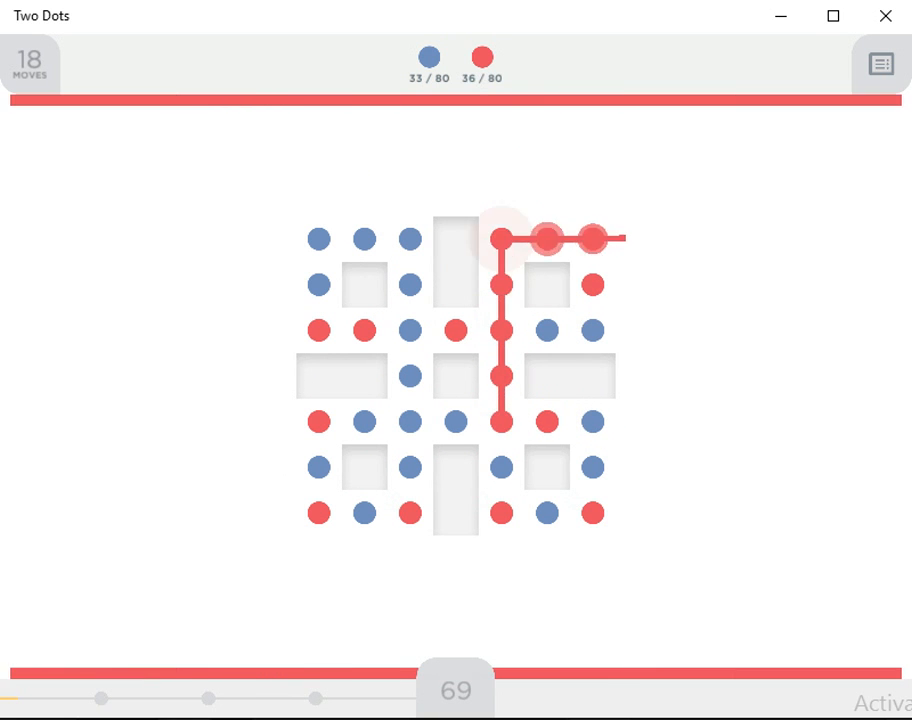
Clear red chains until moves run out at 67 blue and 71 red.
left_click_drag(500, 238, 500, 422)
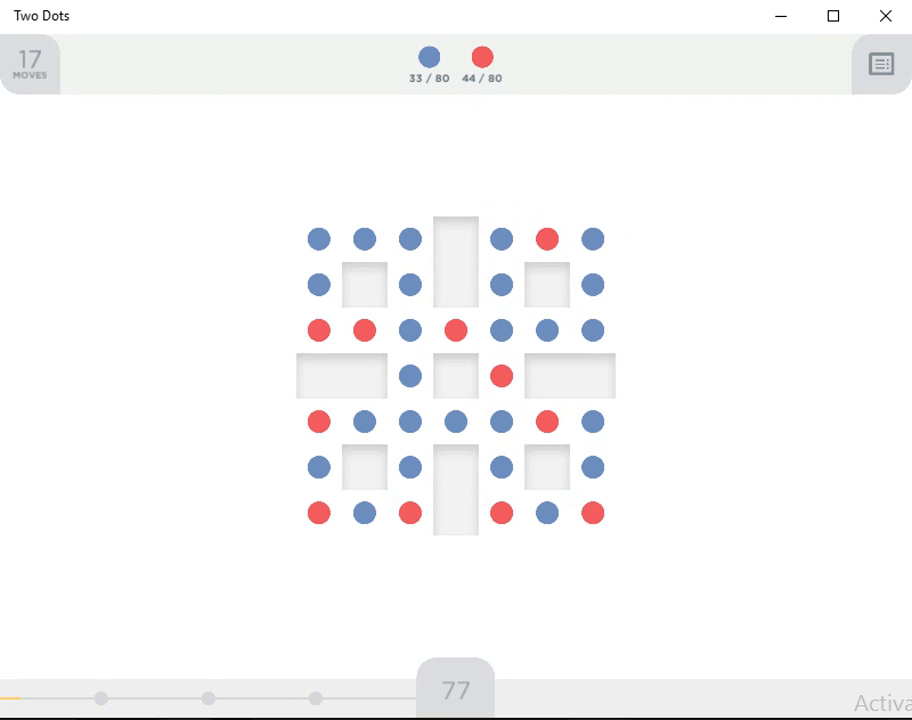
left_click_drag(318, 330, 364, 330)
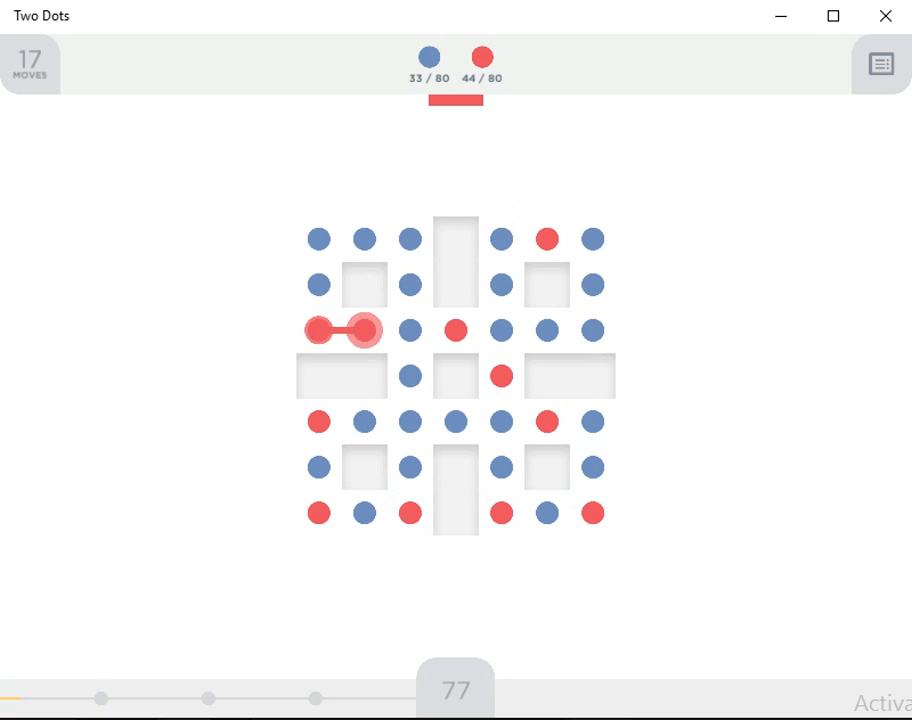
left_click_drag(318, 330, 363, 330)
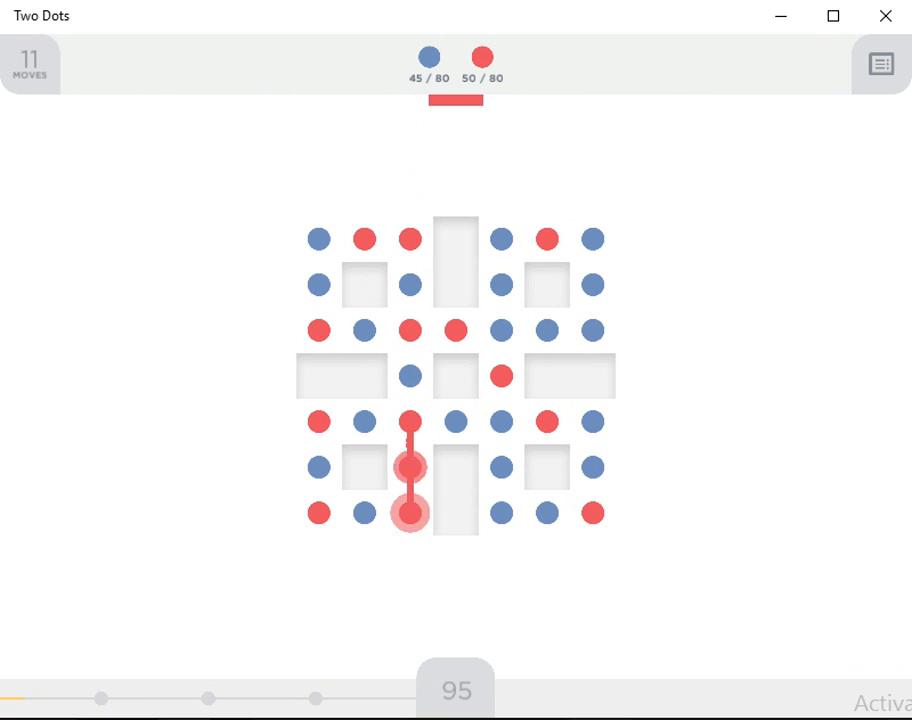
left_click_drag(409, 467, 409, 513)
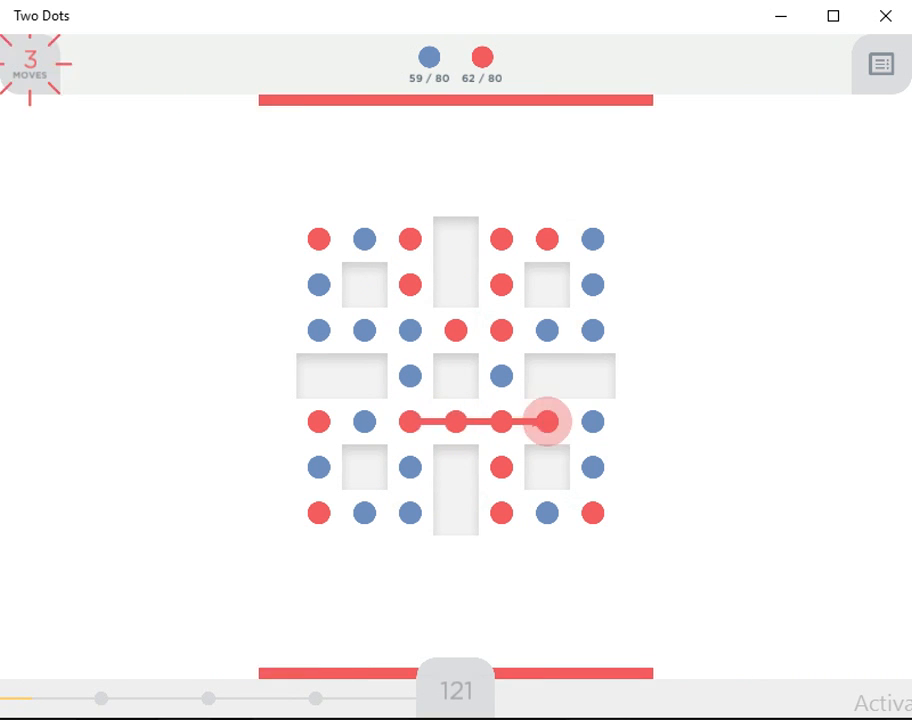
left_click_drag(409, 421, 546, 421)
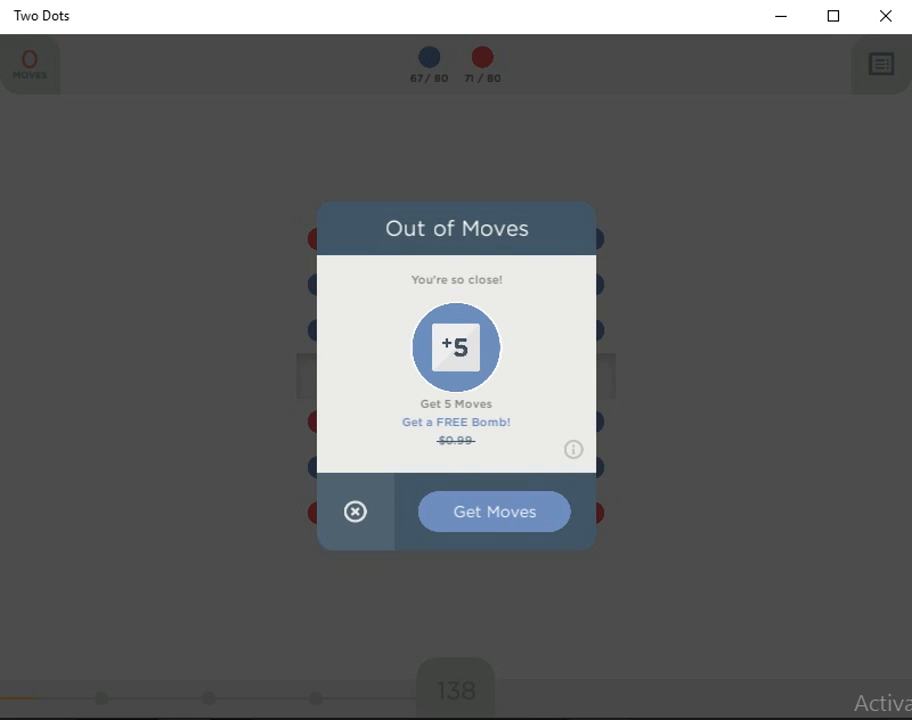
Take five extra moves, dismiss the bonus notice, and clear the final red pair for 372 points.
left_click(493, 511)
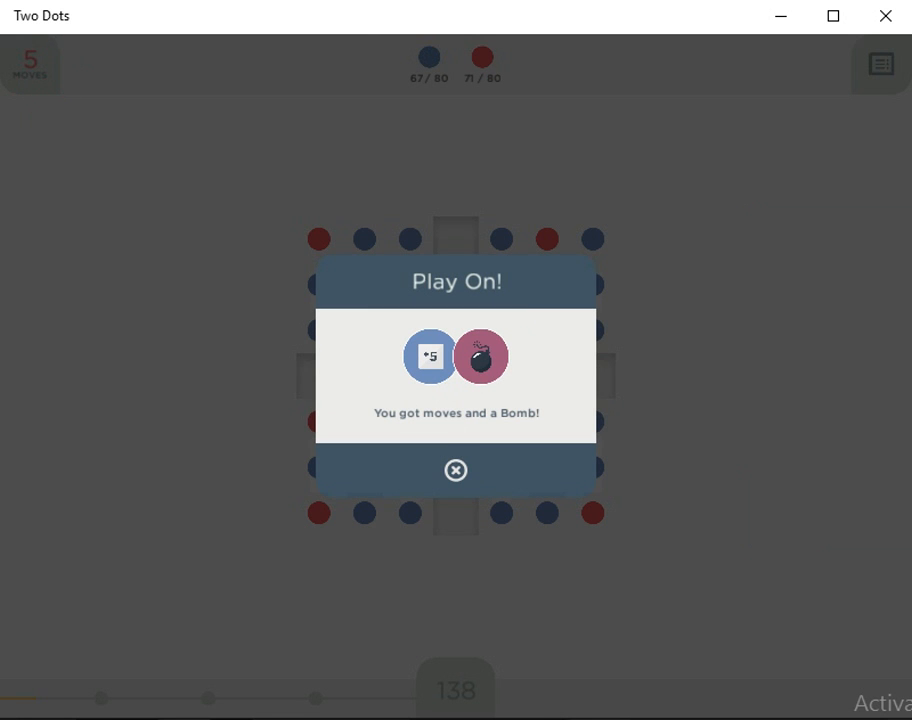
left_click(455, 470)
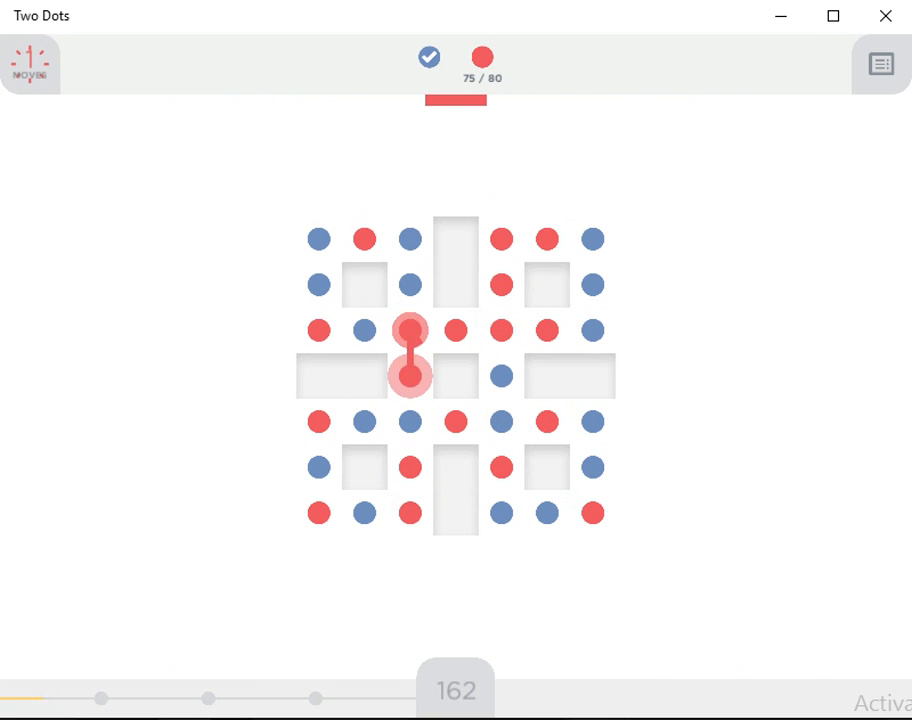
left_click_drag(408, 330, 408, 375)
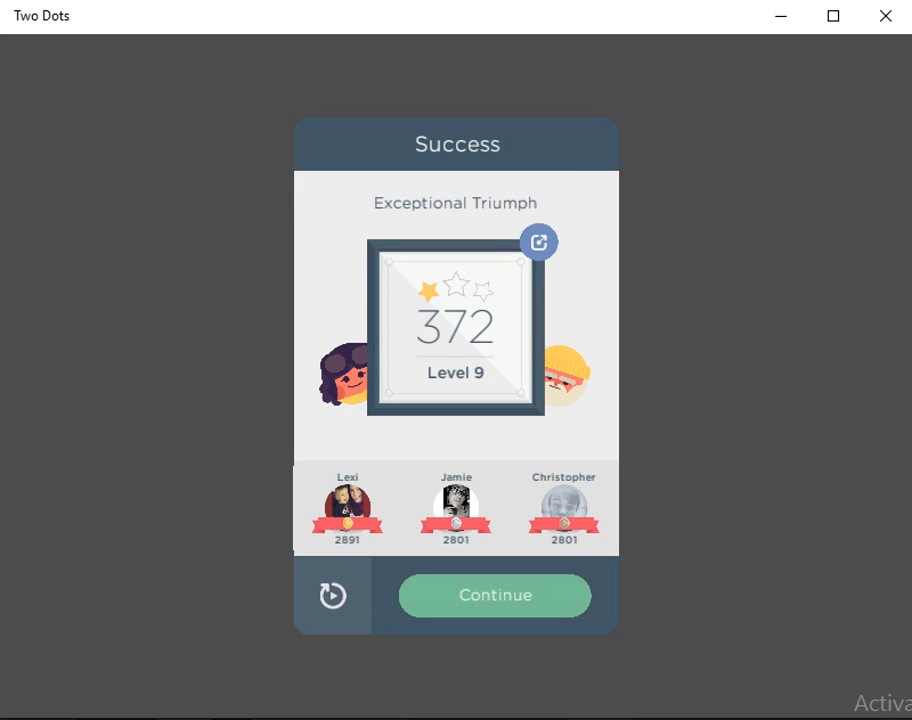
Continue past the level 9 results and close the Treasure Hunt popup.
left_click(493, 595)
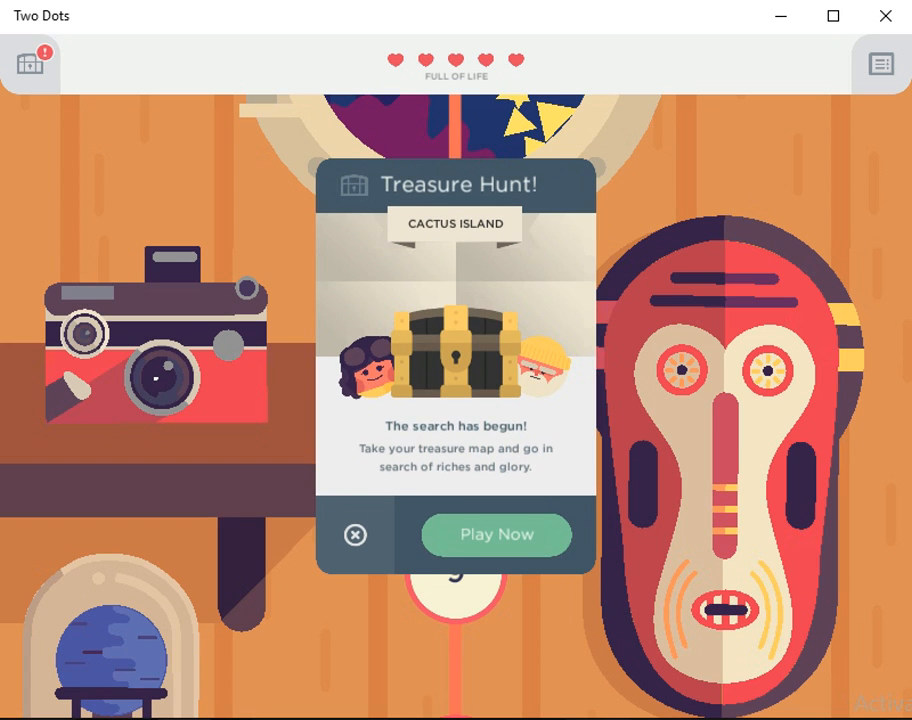
left_click(355, 535)
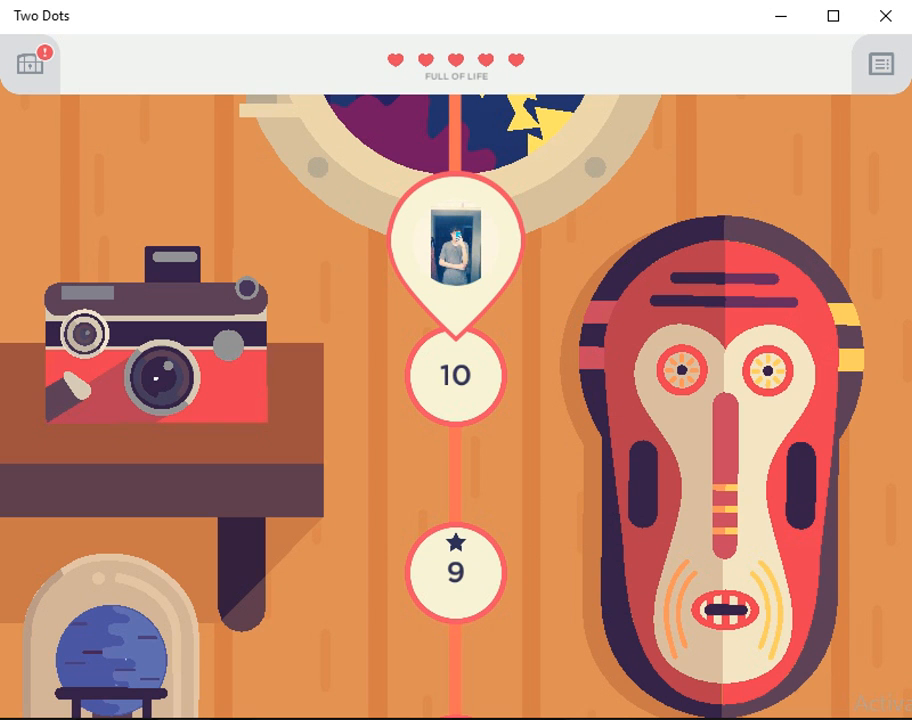